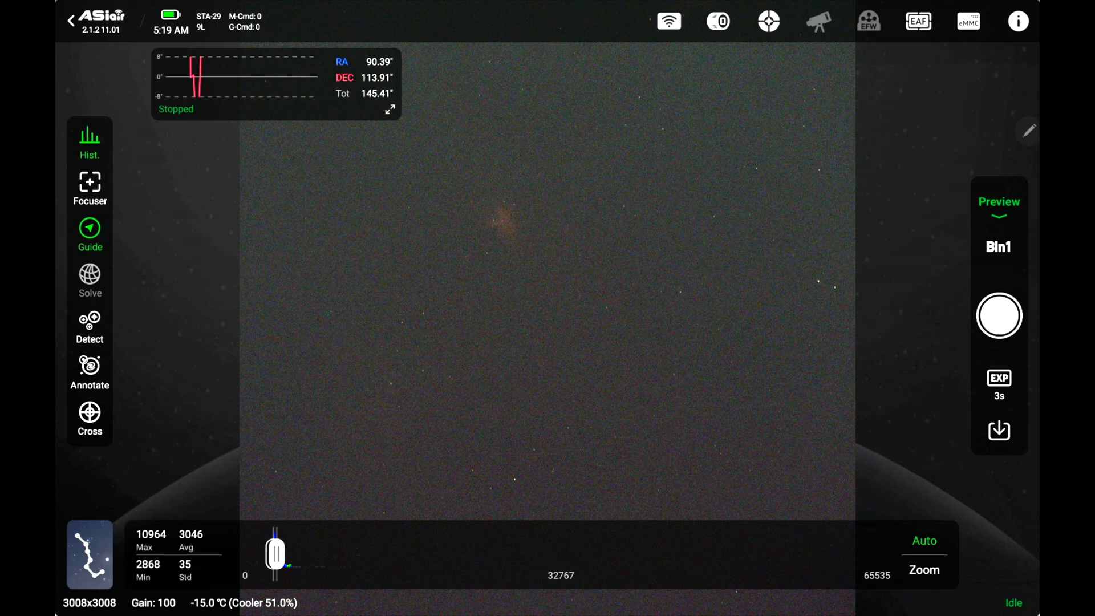
Step: Switch the capture mode from Preview to the Autorun shooting schedule
{"action": "left_click", "coordinate": [998, 202]}
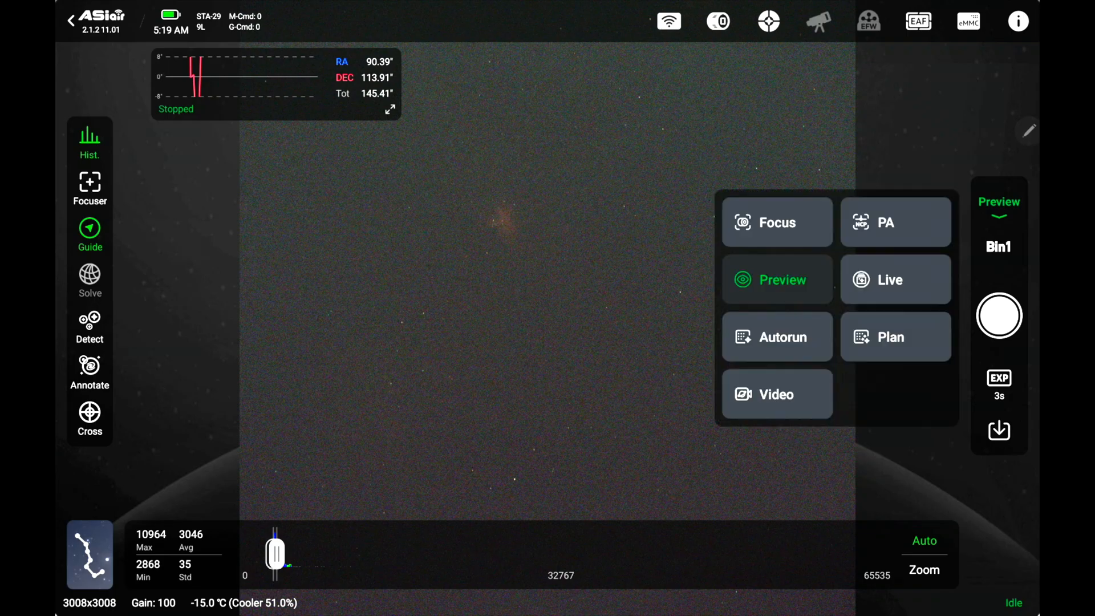
{"action": "left_click", "coordinate": [777, 336]}
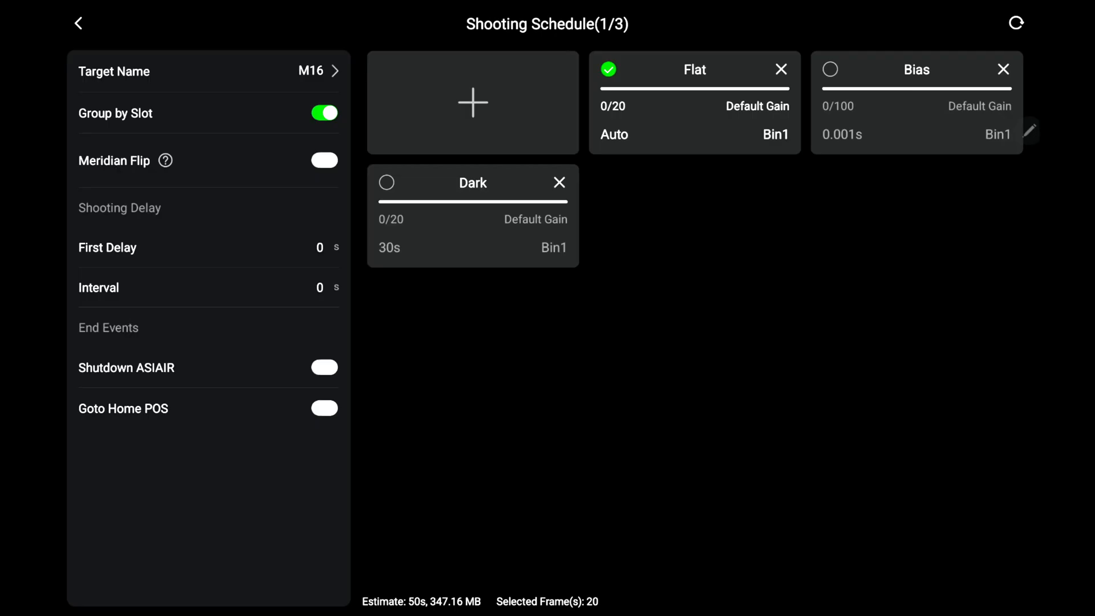
Step: Delete the old Flat, Bias and Dark sequences so the M16 schedule is empty
{"action": "left_click", "coordinate": [780, 70]}
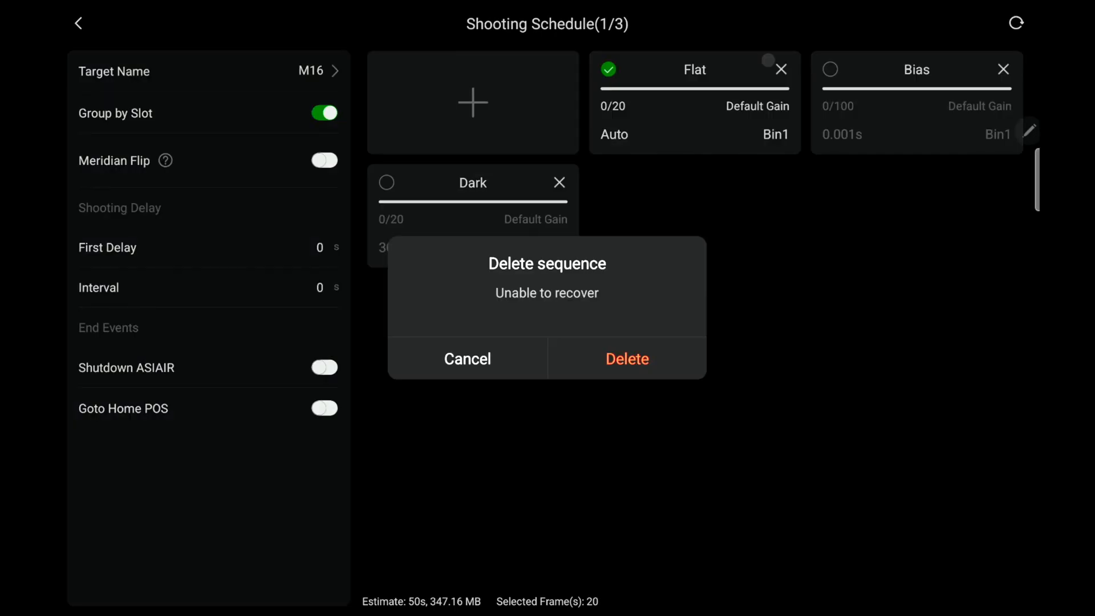
{"action": "left_click", "coordinate": [626, 358]}
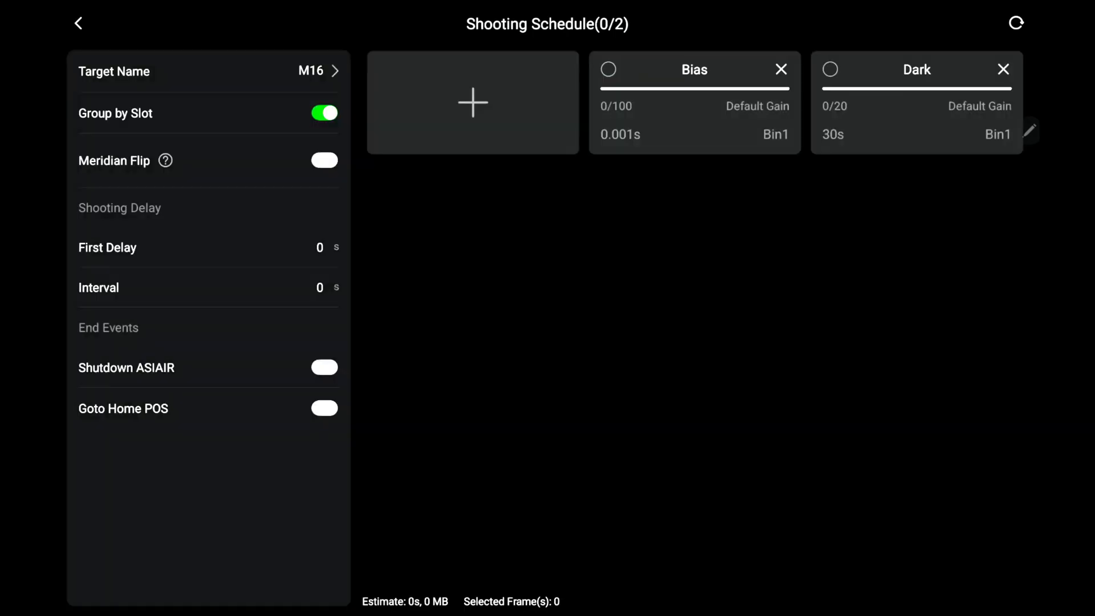
{"action": "left_click", "coordinate": [780, 69]}
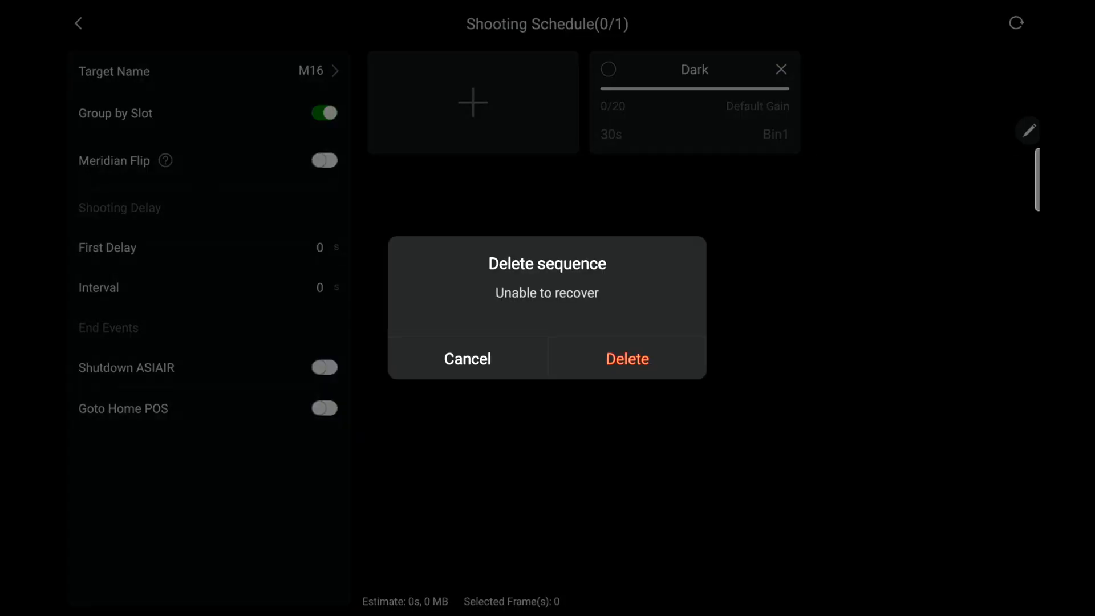
{"action": "left_click", "coordinate": [626, 358]}
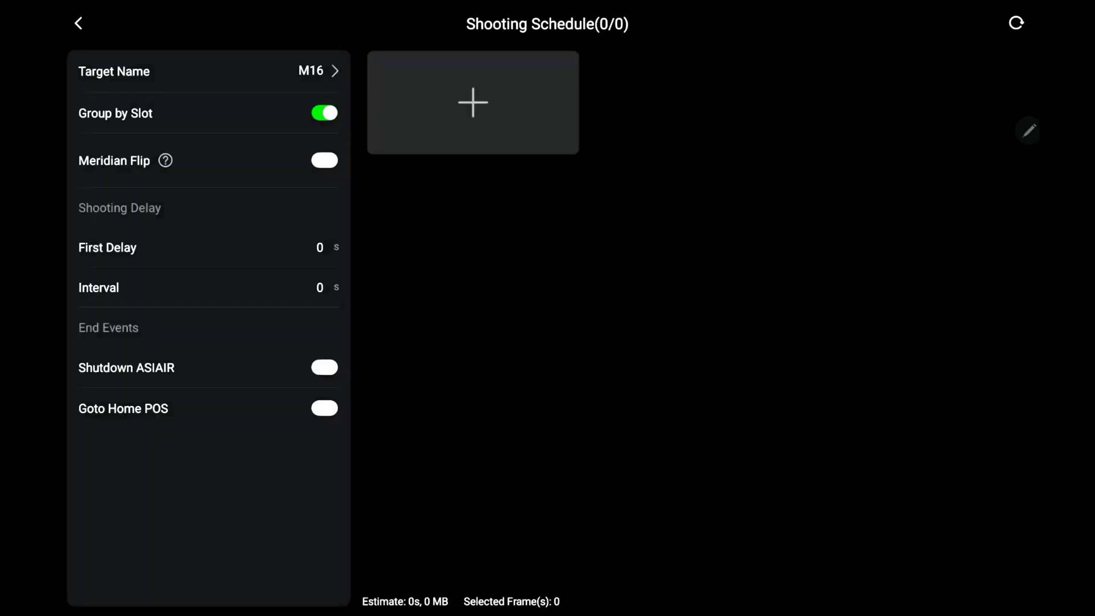
Step: Add a new Bias sequence with exposure 0.001 s
{"action": "left_click", "coordinate": [472, 101]}
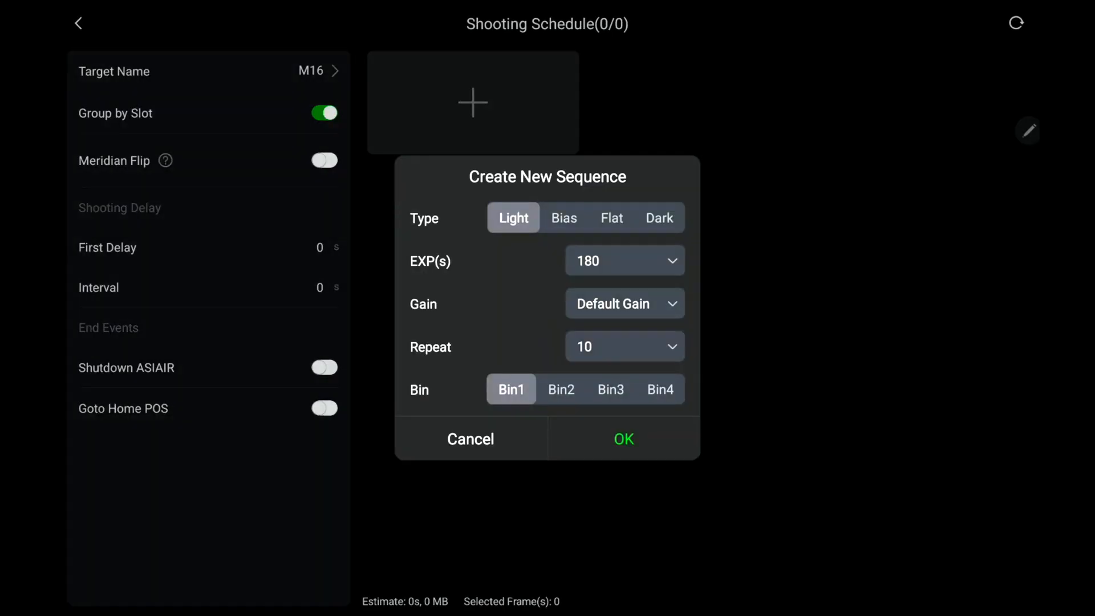
{"action": "left_click", "coordinate": [563, 217]}
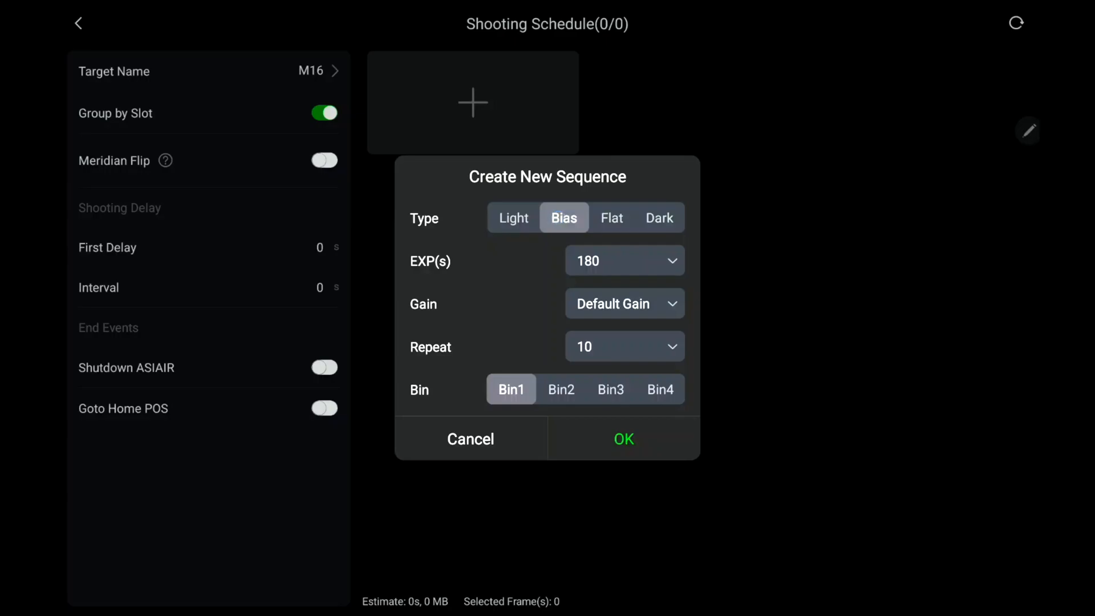
{"action": "left_click", "coordinate": [622, 260]}
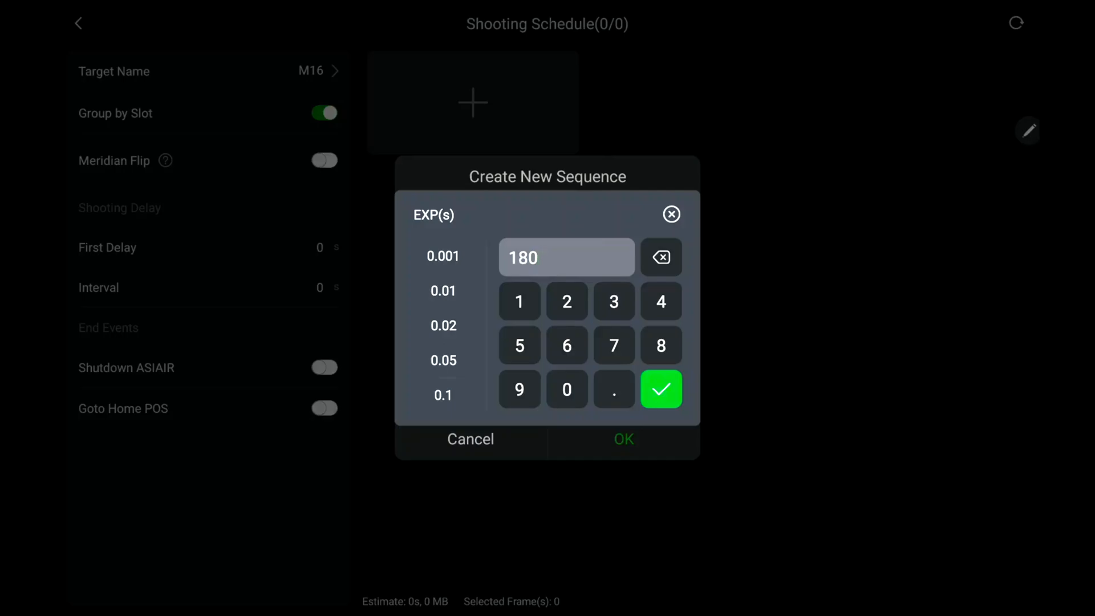
{"action": "left_click", "coordinate": [660, 388]}
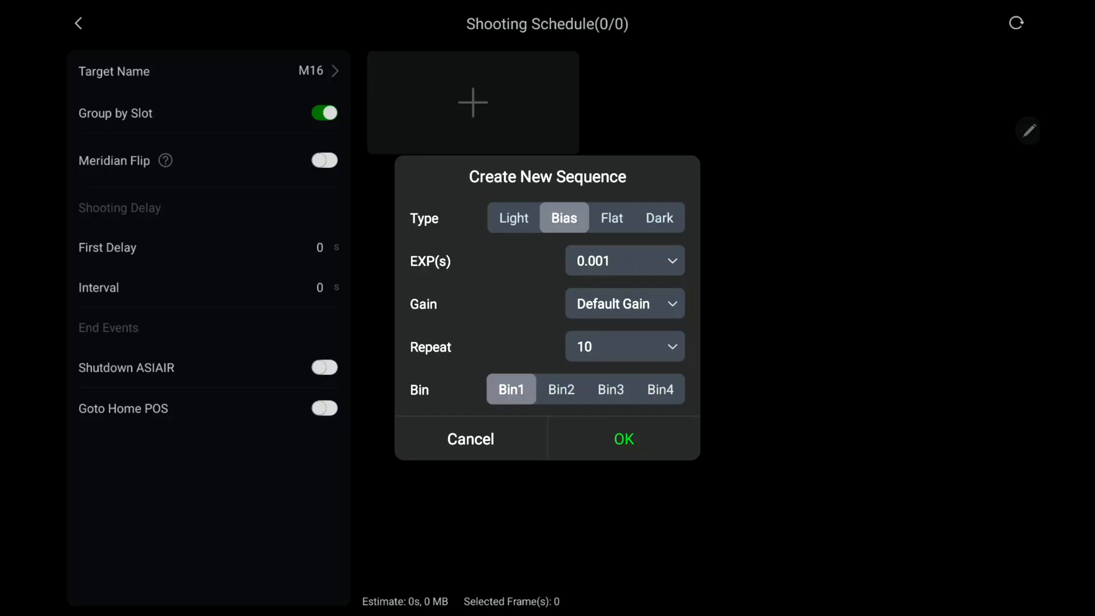
Step: Set the repeat count to 25 frames, keep Bin1, and confirm the Bias sequence
{"action": "left_click", "coordinate": [624, 345]}
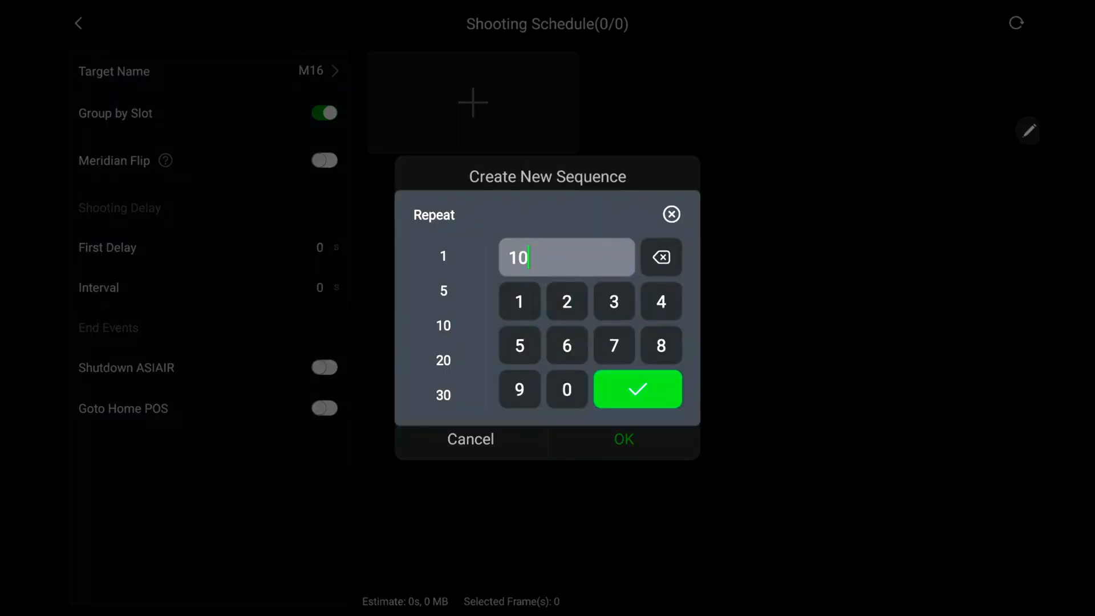
{"action": "left_click", "coordinate": [659, 256]}
{"action": "type", "text": "25"}
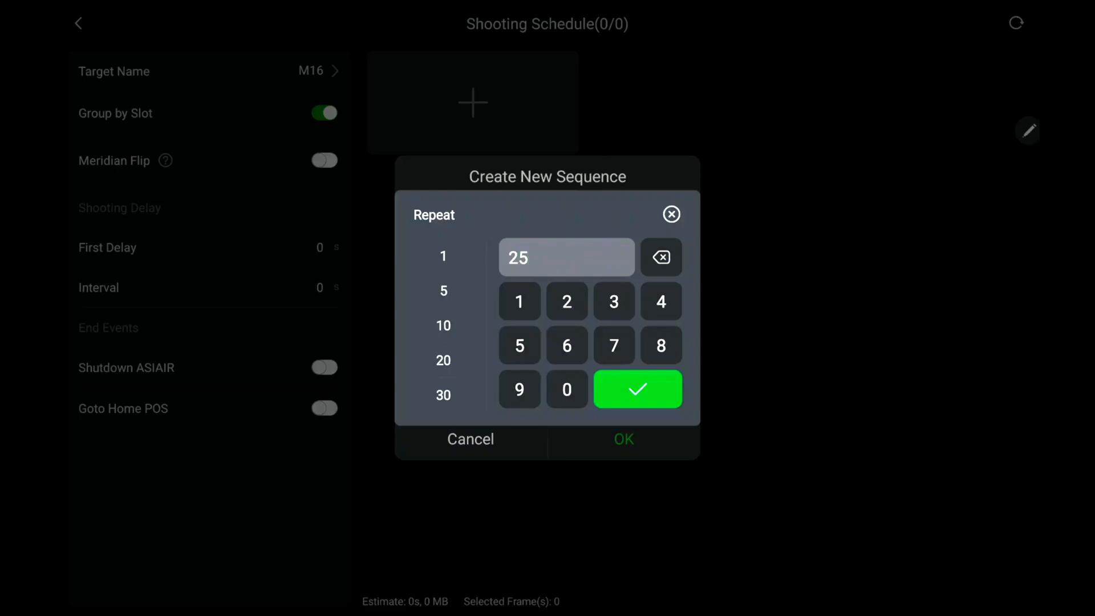
{"action": "left_click", "coordinate": [636, 389]}
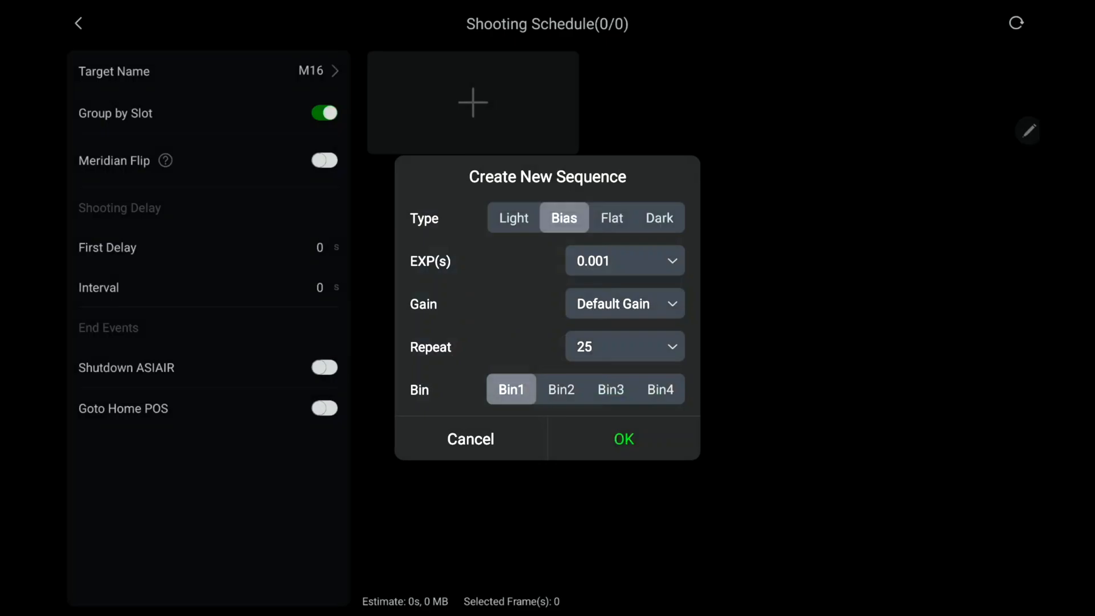
{"action": "left_click", "coordinate": [622, 438]}
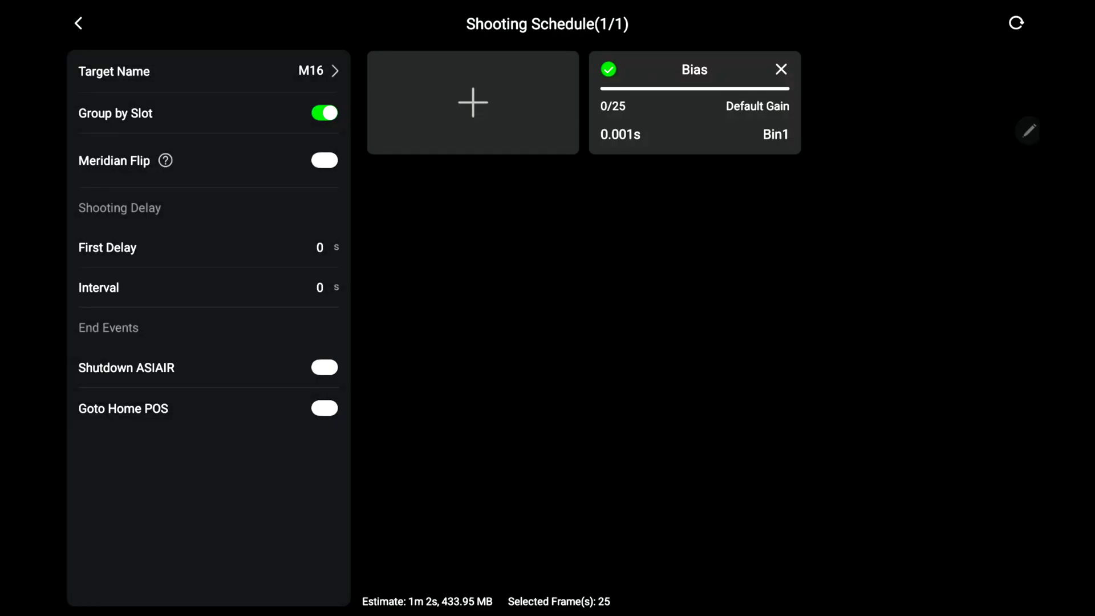
Step: Return to the Autorun camera view and start capturing the 25 bias frames
{"action": "left_click", "coordinate": [79, 23]}
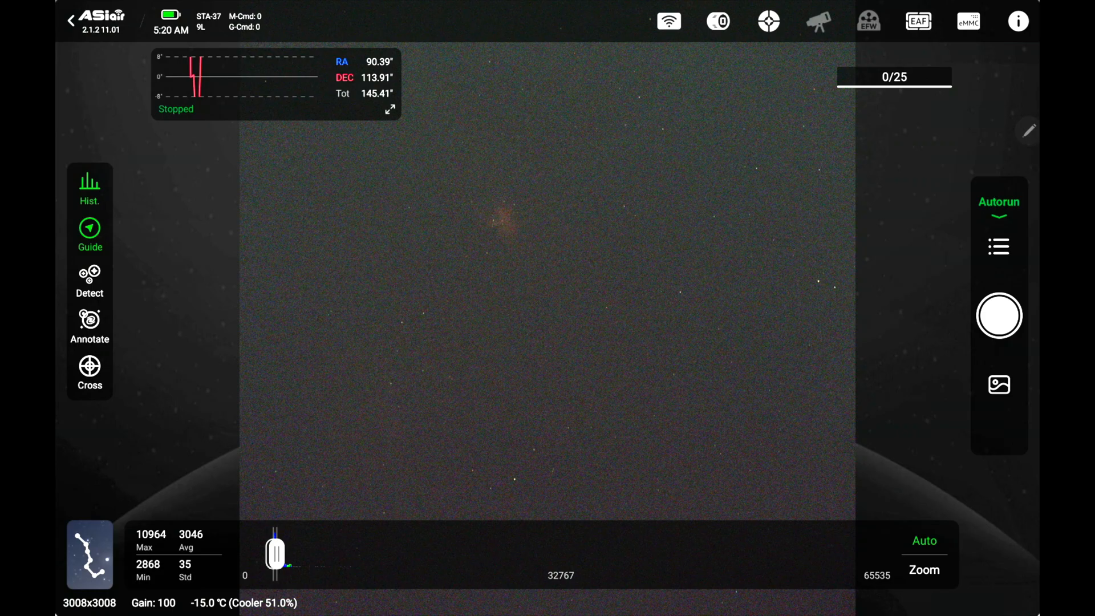
{"action": "left_click", "coordinate": [998, 315]}
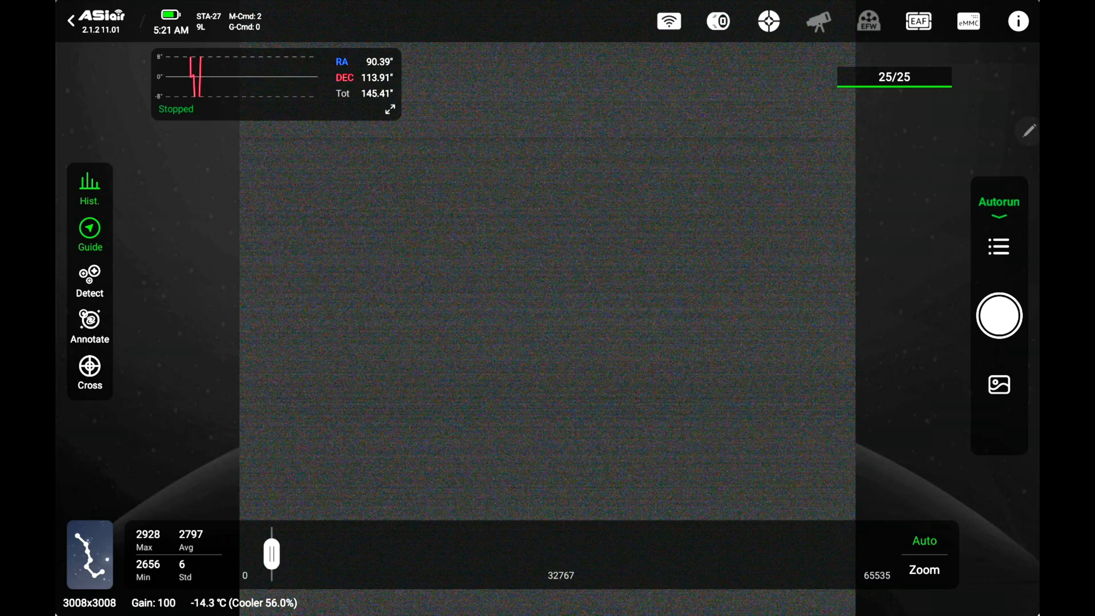
Step: In DSO Stacking, create a master bias from all 25 selected bias files
{"action": "left_click", "coordinate": [968, 21]}
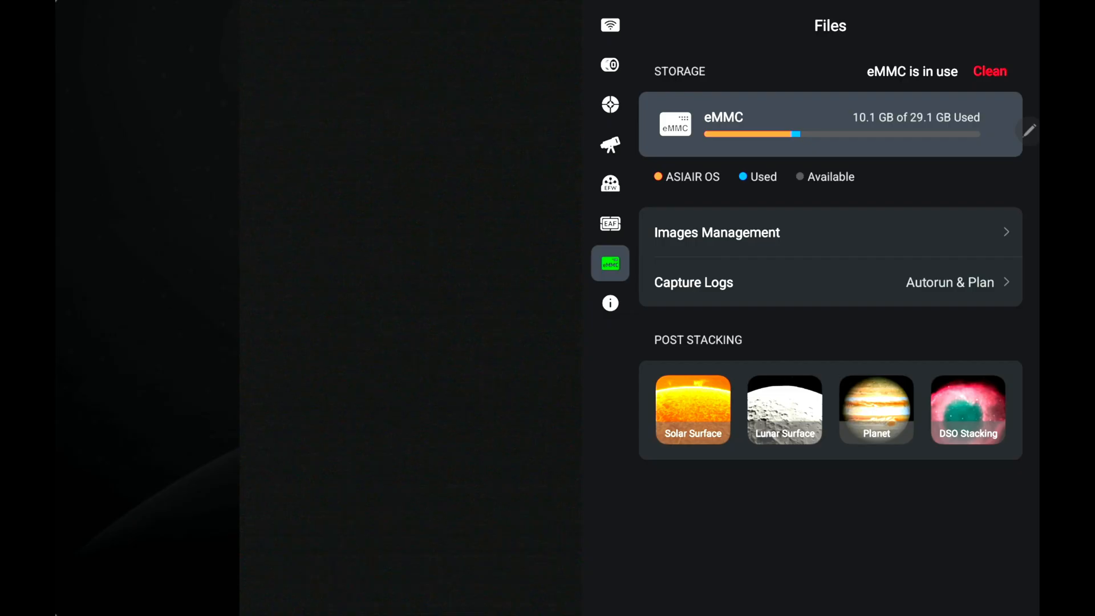
{"action": "left_click", "coordinate": [967, 410]}
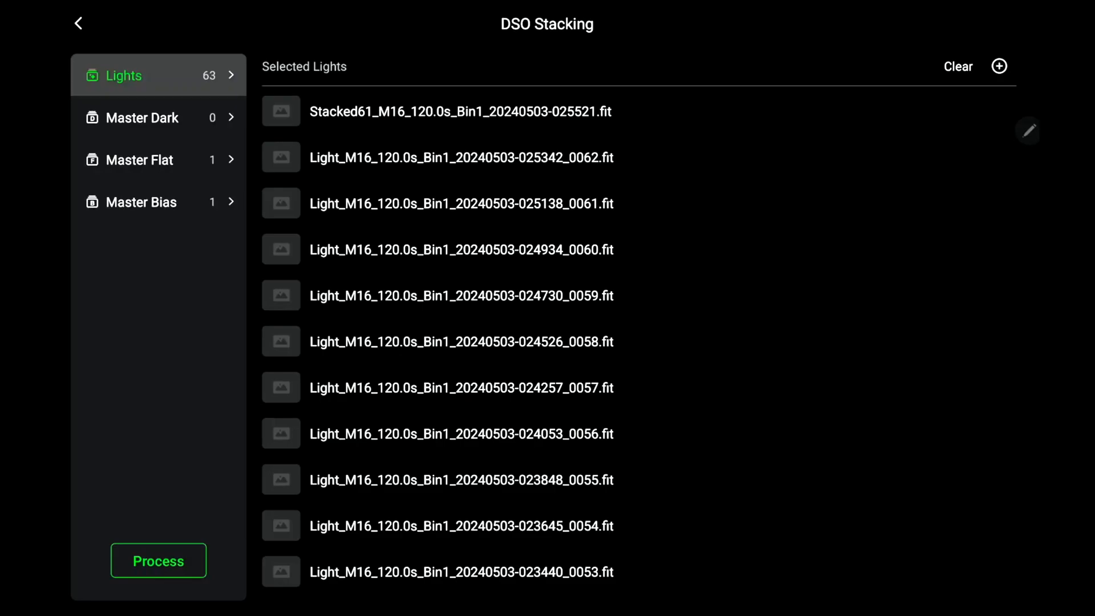
{"action": "left_click", "coordinate": [142, 202]}
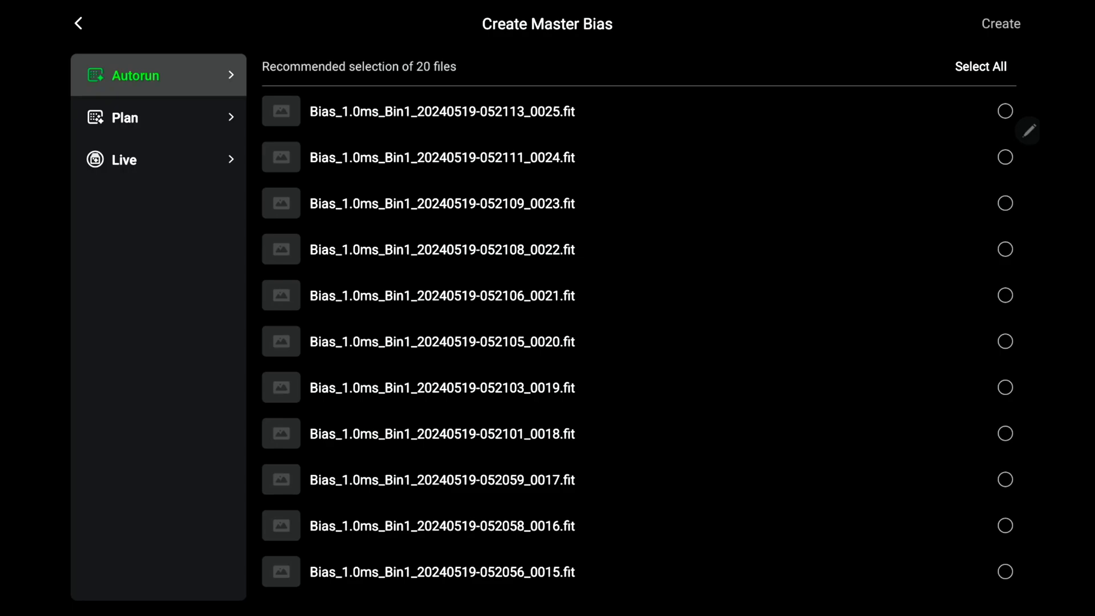
{"action": "left_click", "coordinate": [980, 66]}
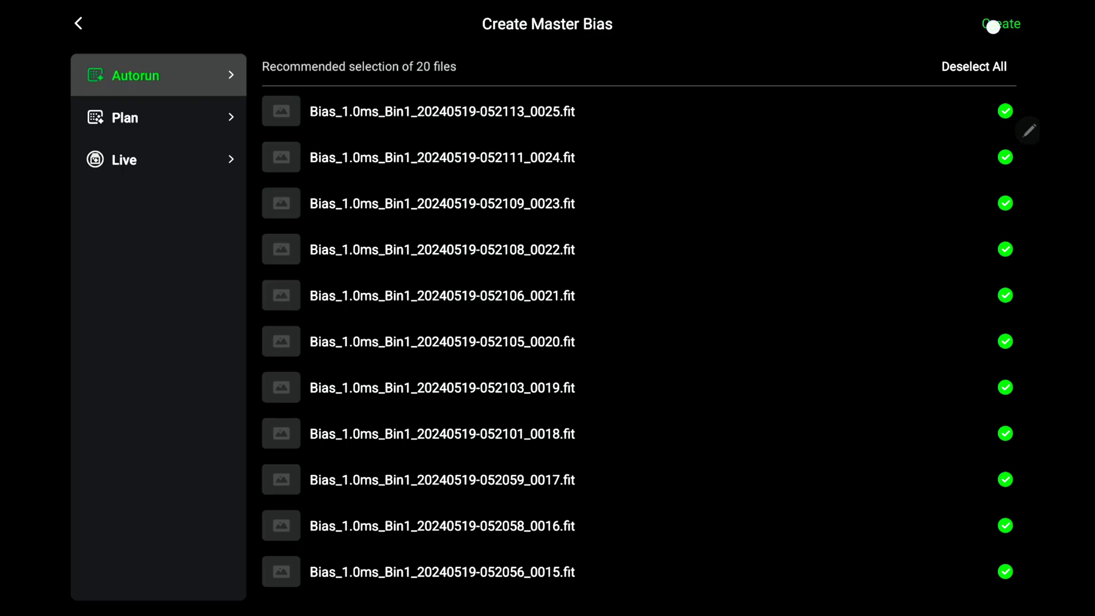
{"action": "left_click", "coordinate": [1000, 23]}
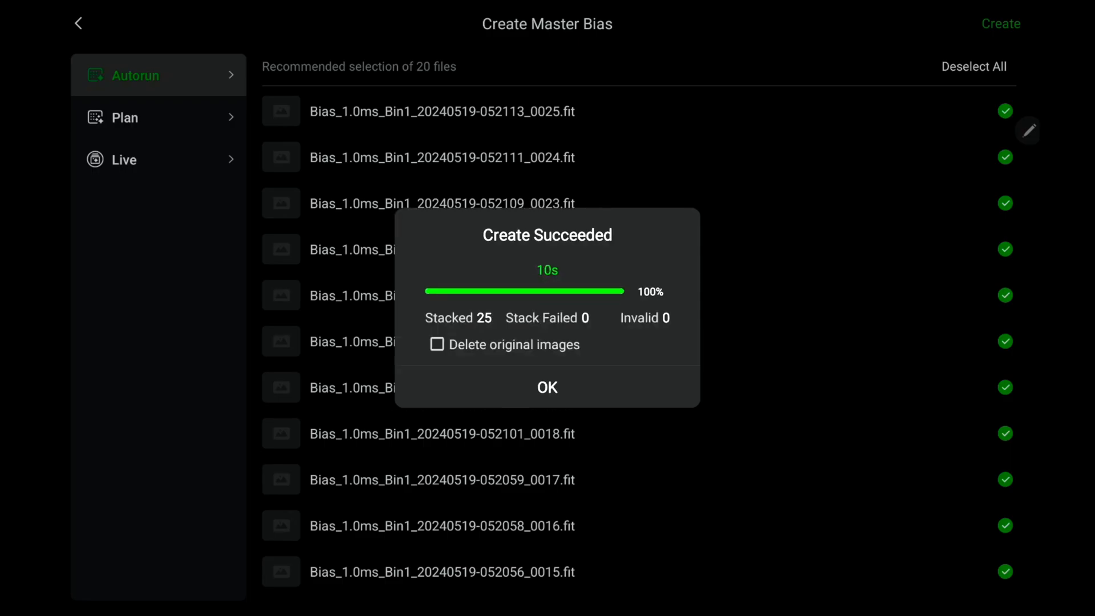
Step: Tick Delete original images and accept the successful master bias creation
{"action": "left_click", "coordinate": [436, 343]}
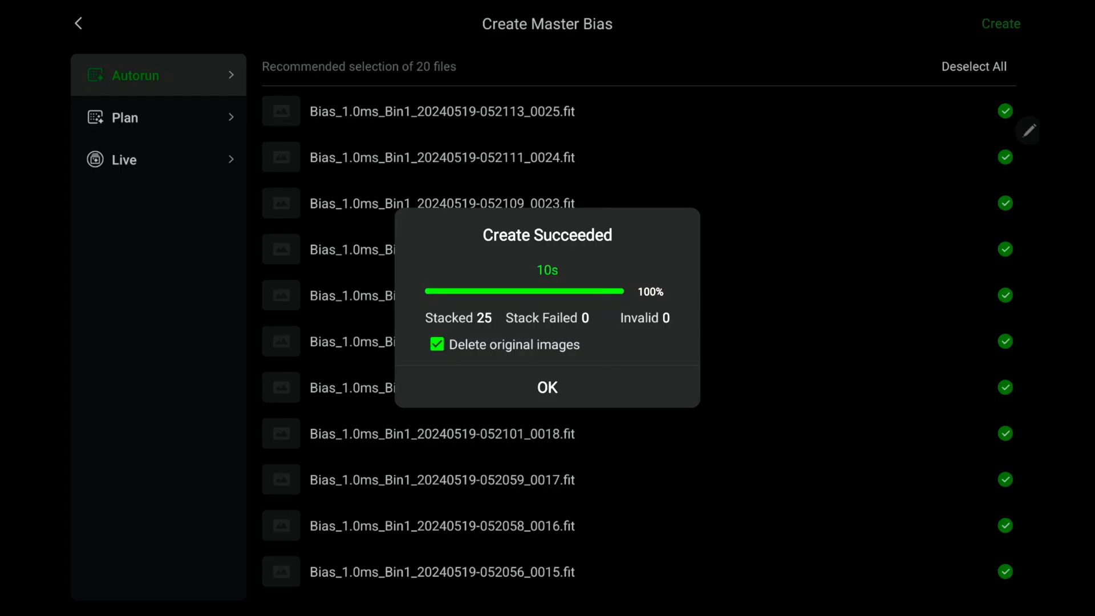
{"action": "left_click", "coordinate": [547, 386]}
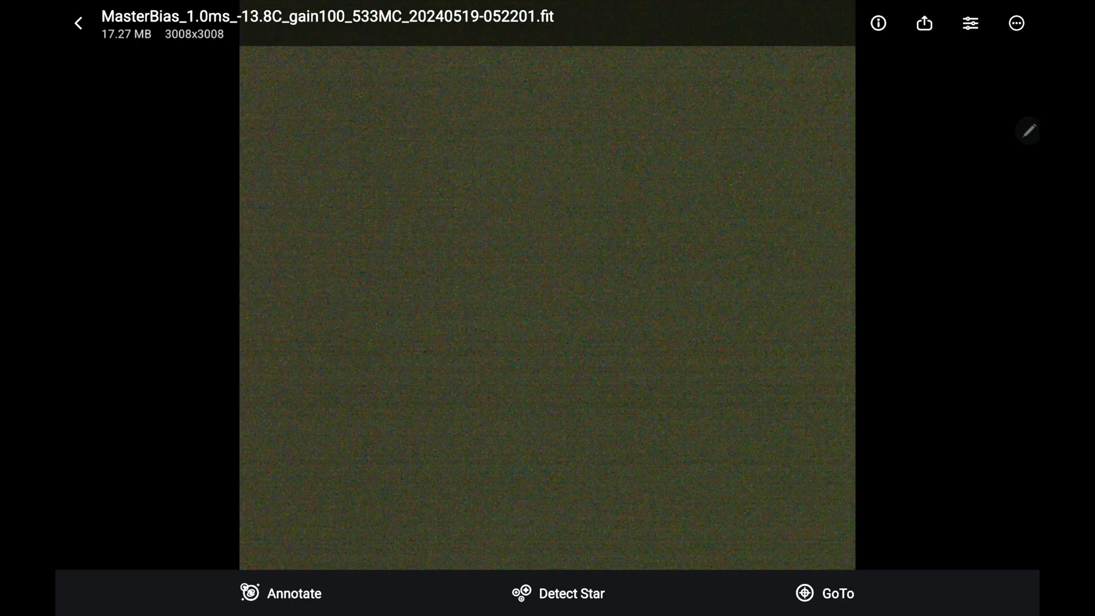
Step: Go back from the master bias preview to the main screen
{"action": "left_click", "coordinate": [78, 23]}
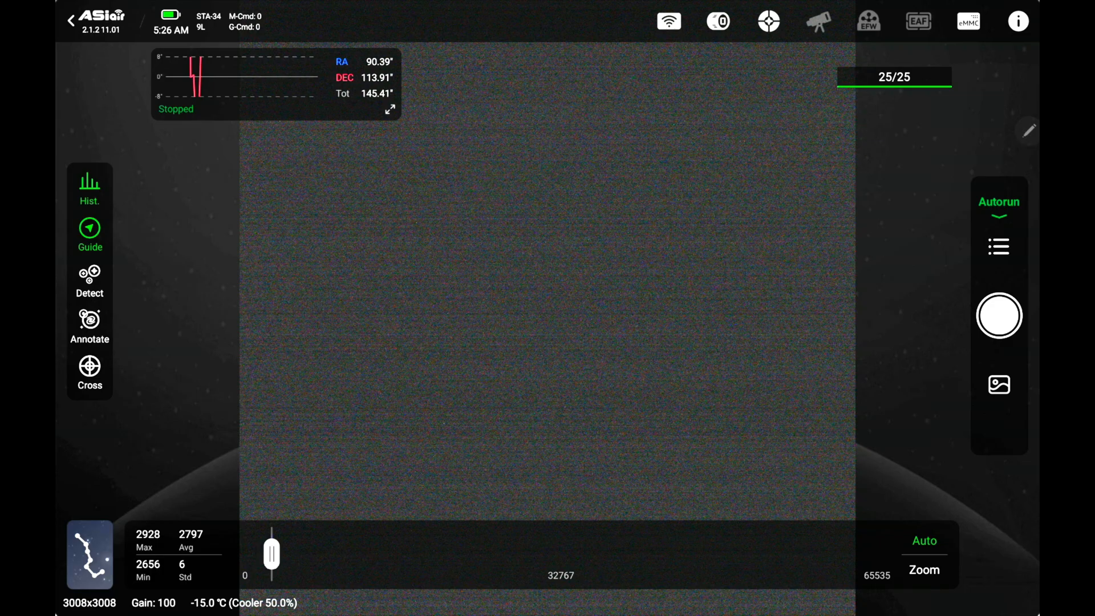
Step: Edit the Bias sequence into a 25-frame Flat sequence with Auto exposure
{"action": "left_click", "coordinate": [997, 246]}
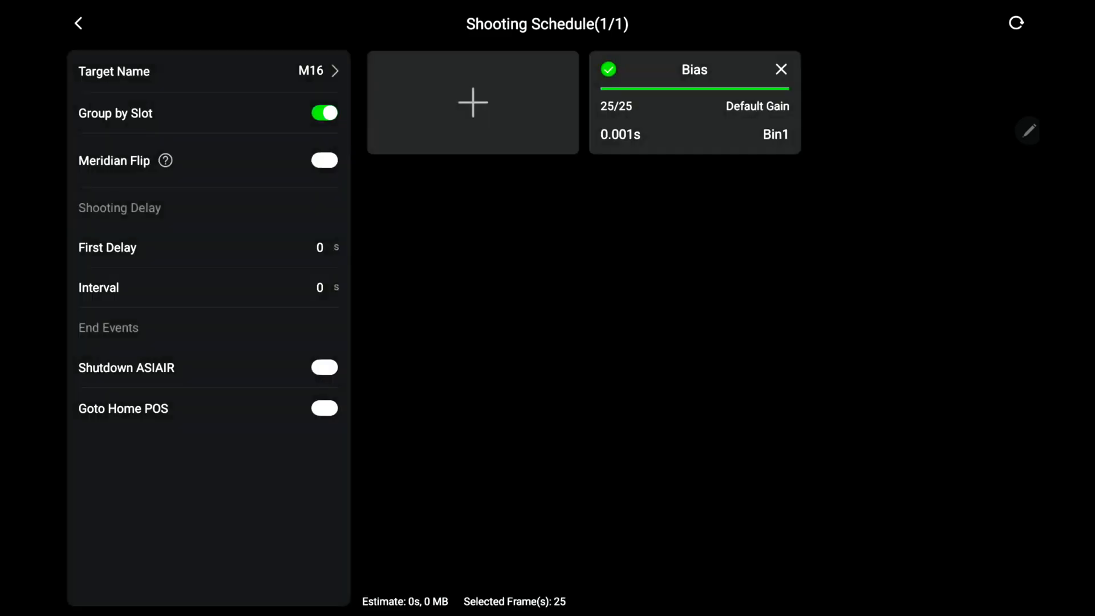
{"action": "left_click", "coordinate": [693, 103]}
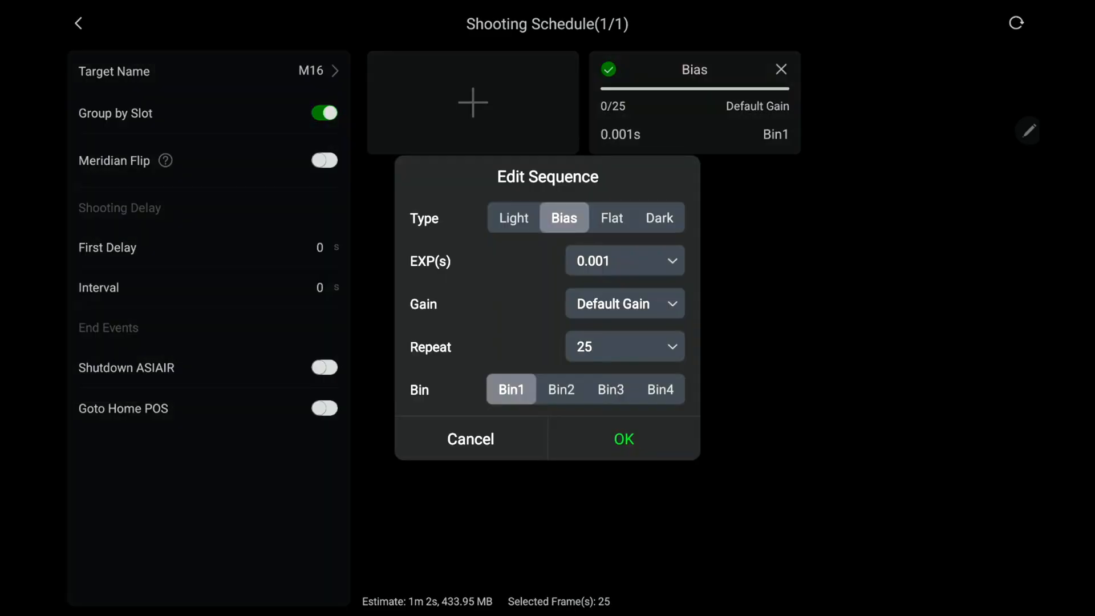
{"action": "left_click", "coordinate": [610, 217]}
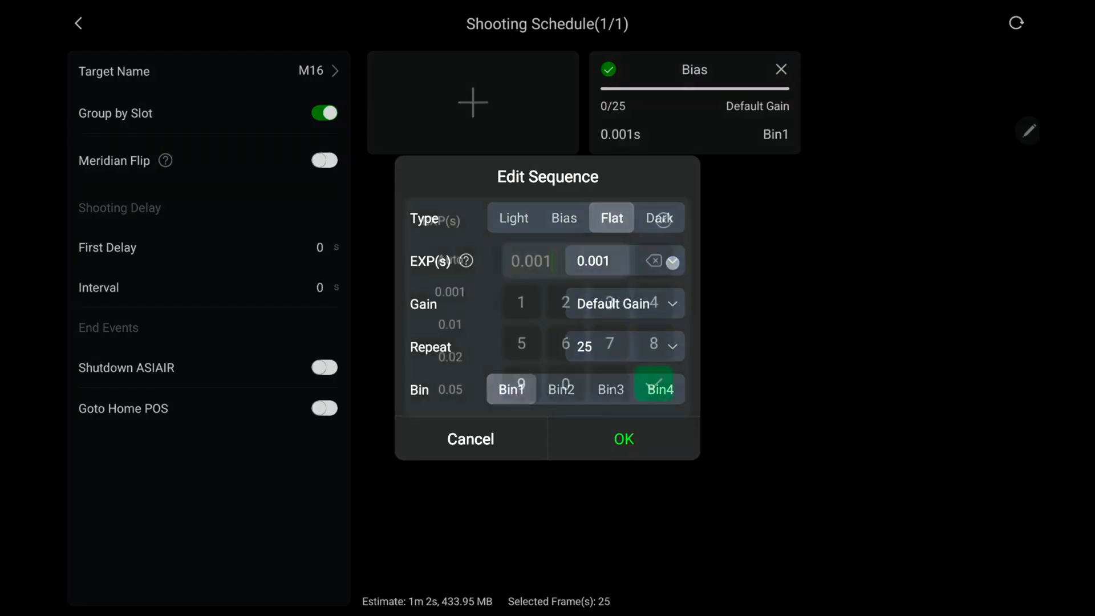
{"action": "left_click", "coordinate": [595, 260]}
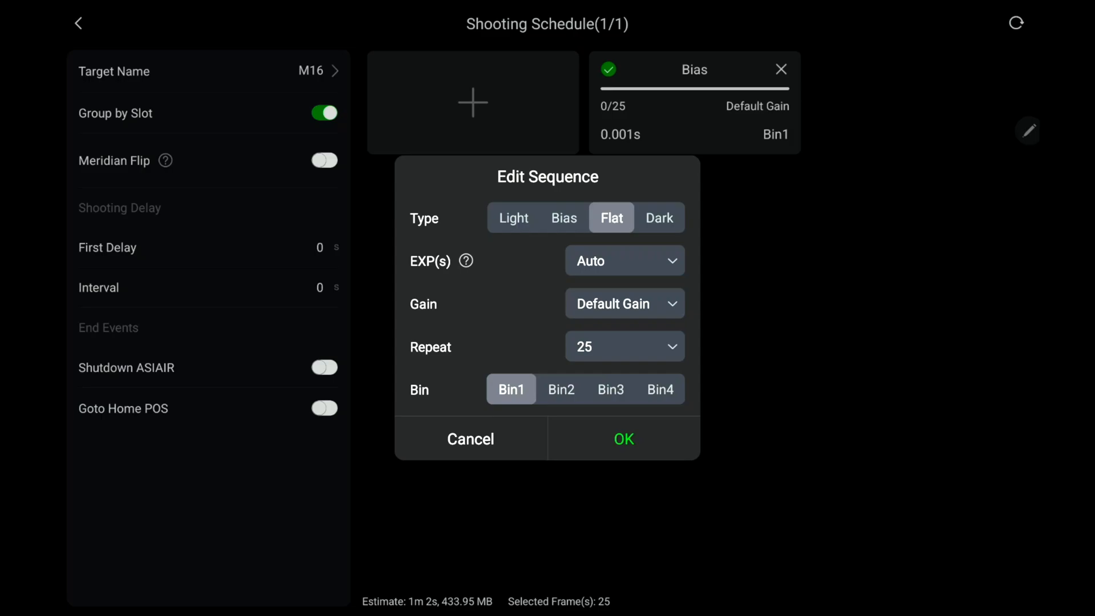
{"action": "left_click", "coordinate": [621, 438]}
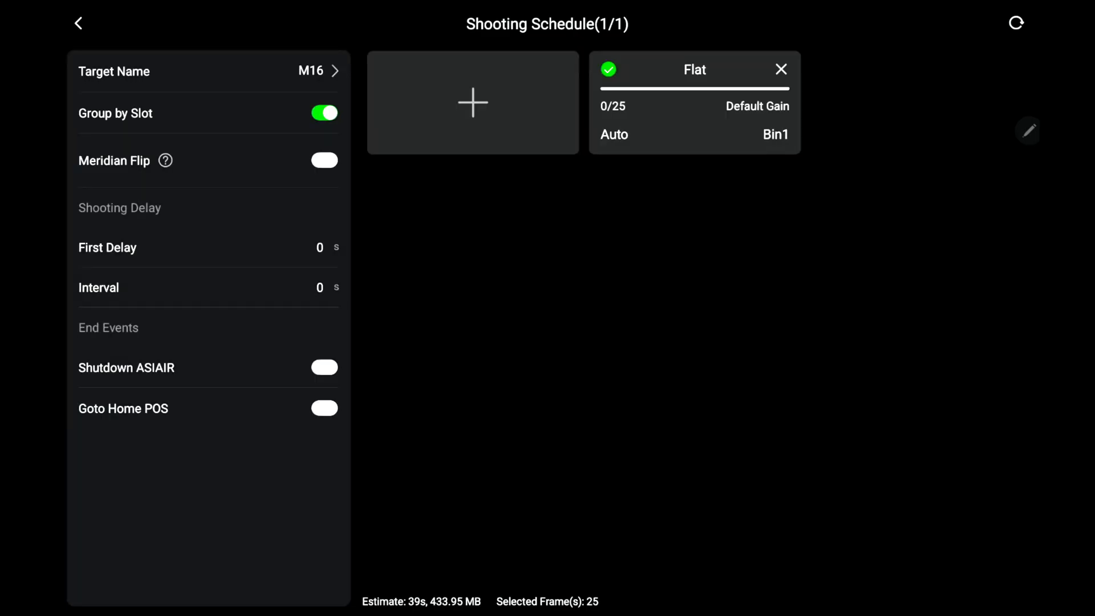
Step: Return to the capture screen and start the Autorun flat capture
{"action": "left_click", "coordinate": [79, 22]}
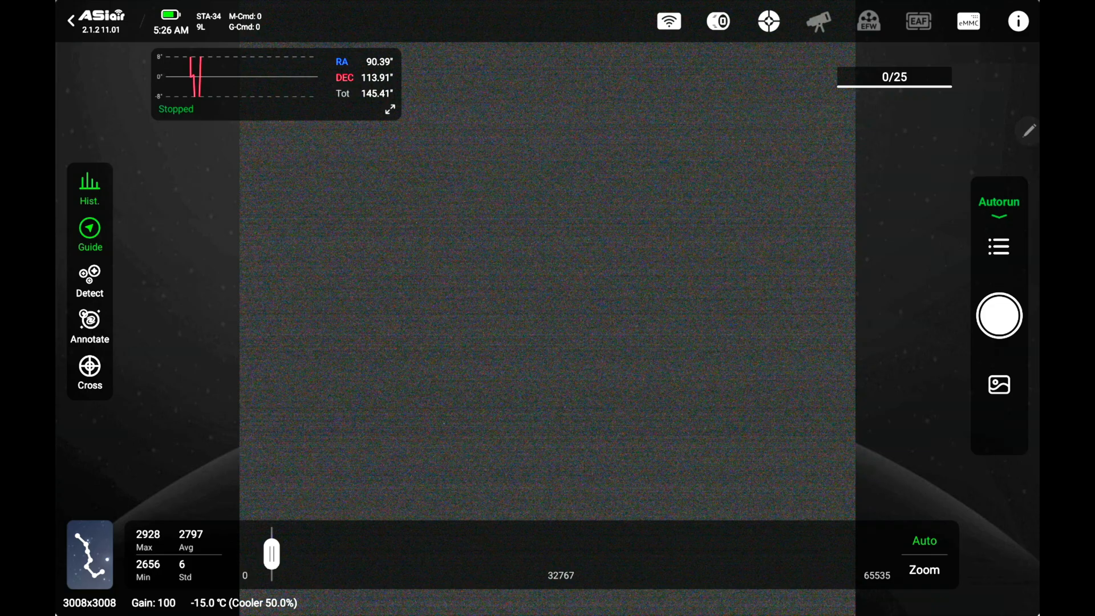
{"action": "left_click", "coordinate": [999, 315]}
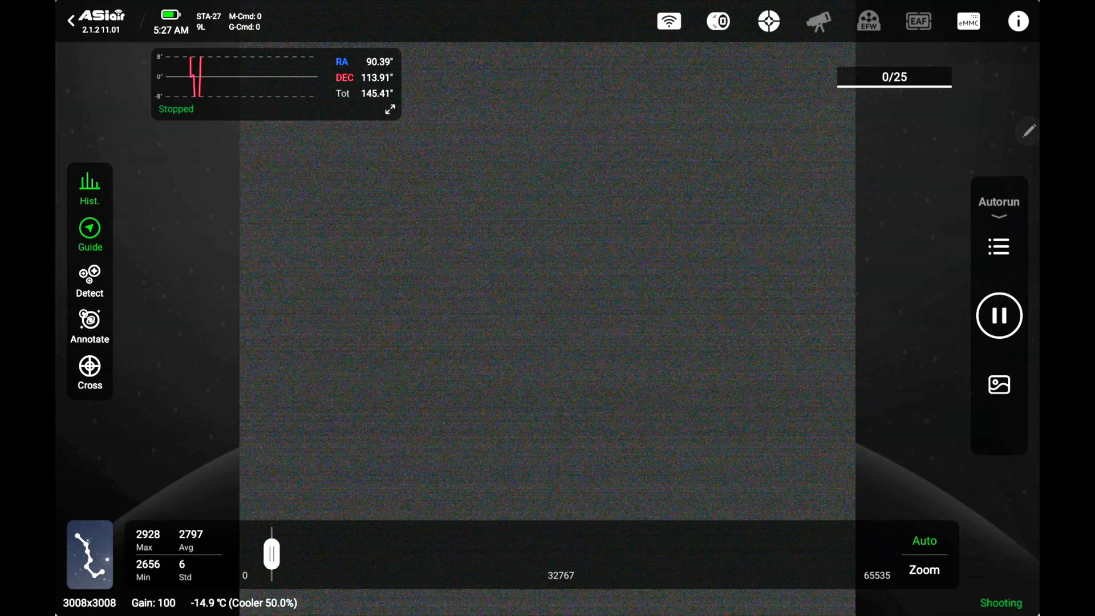
{"action": "left_click", "coordinate": [998, 315]}
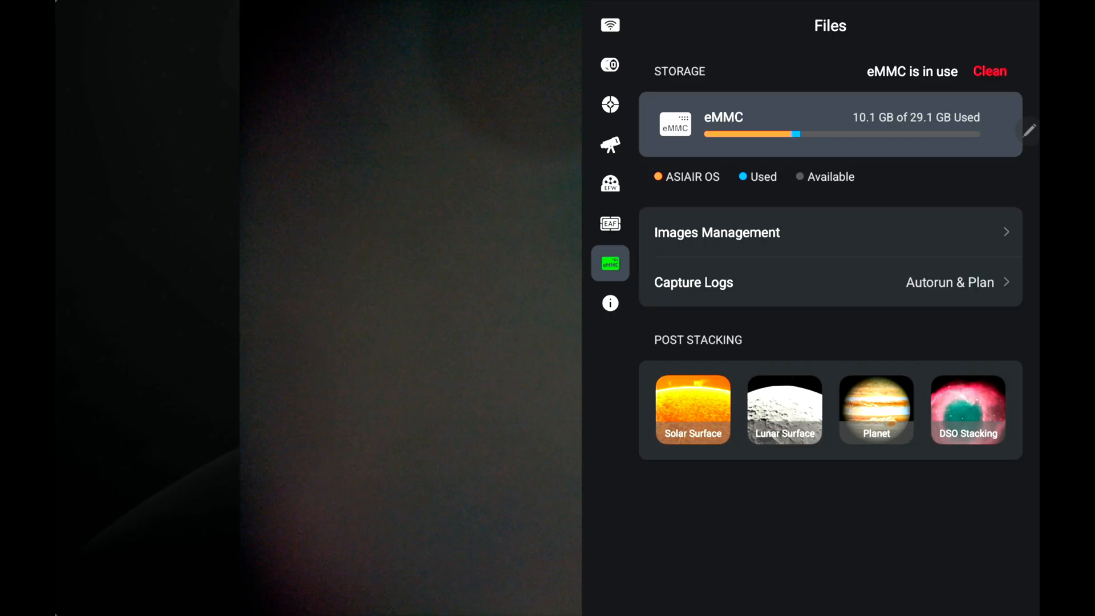
Step: In DSO Stacking's Master Flat, select all 3.3 s flat frames and create the master flat
{"action": "left_click", "coordinate": [966, 409]}
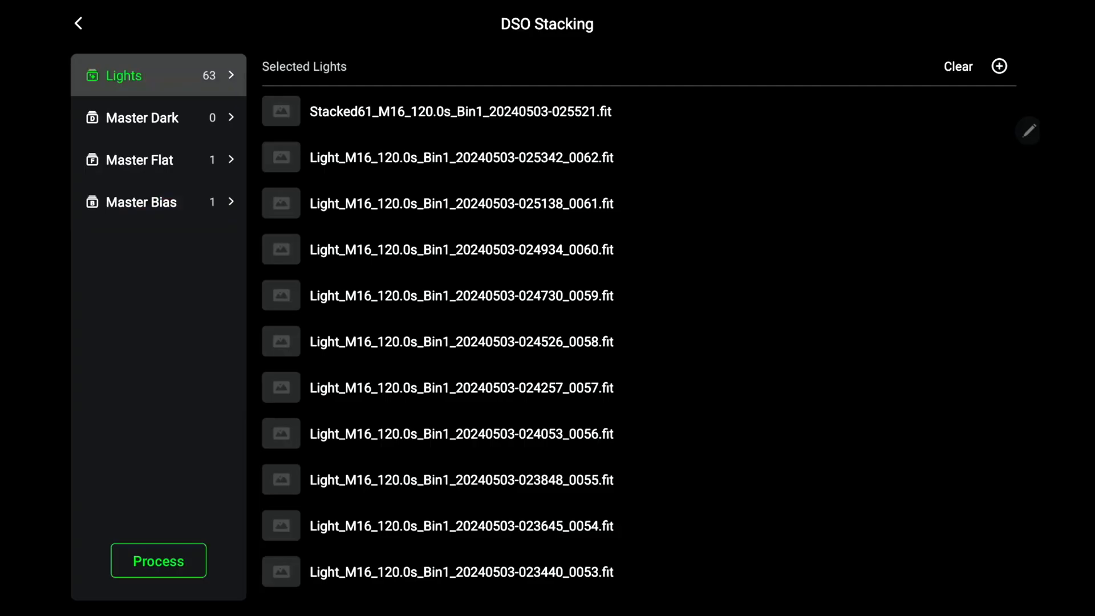
{"action": "left_click", "coordinate": [139, 160]}
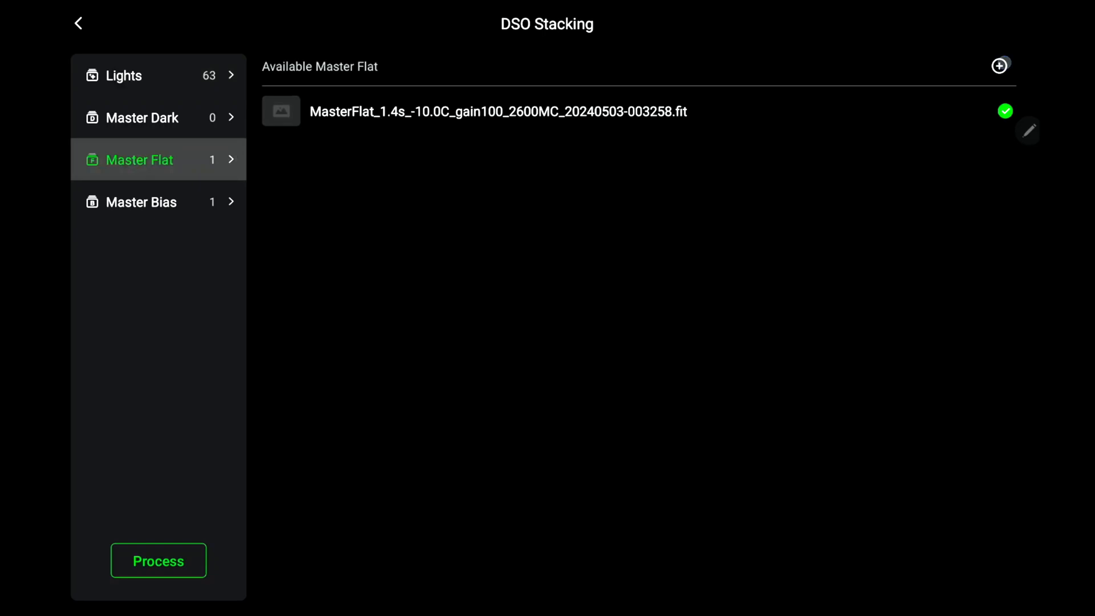
{"action": "left_click", "coordinate": [997, 66]}
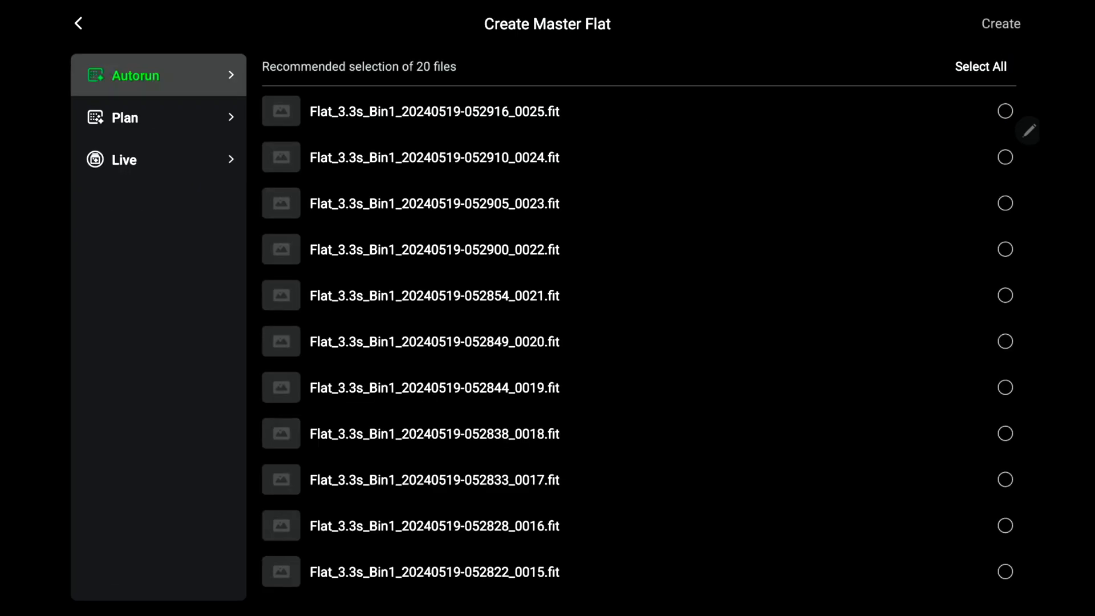
{"action": "left_click", "coordinate": [979, 66]}
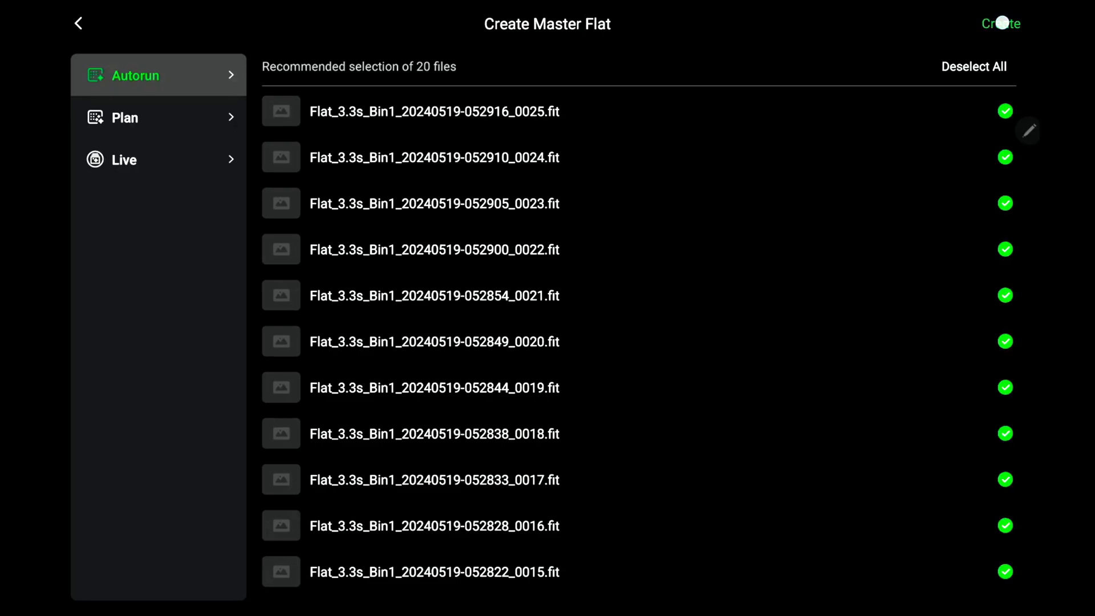
{"action": "left_click", "coordinate": [1000, 23]}
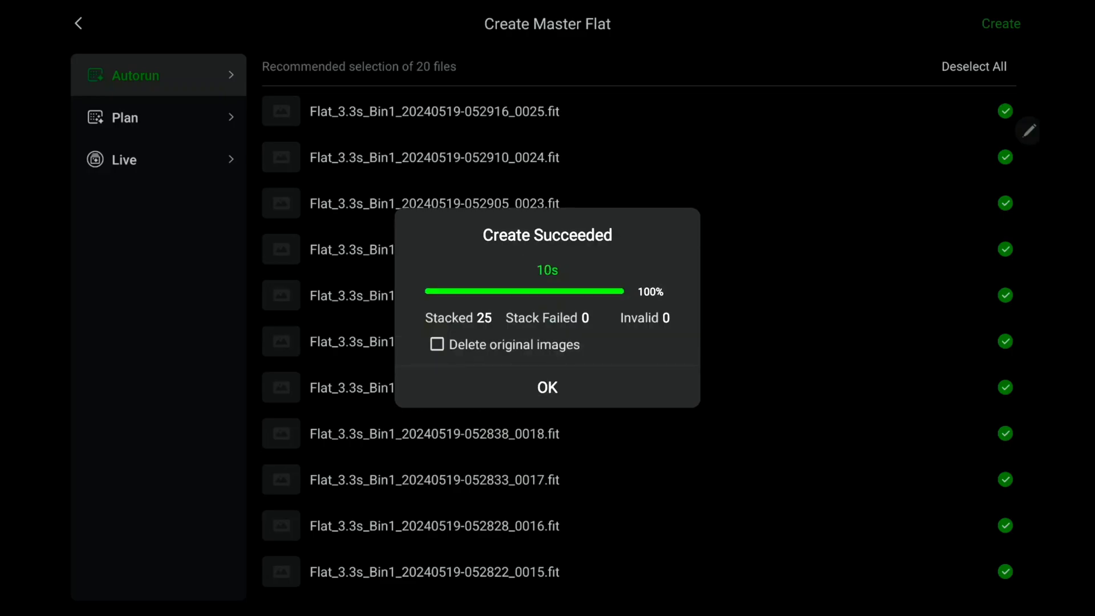
Step: Tick Delete original images, accept the master flat, and return to the camera preview
{"action": "left_click", "coordinate": [437, 344]}
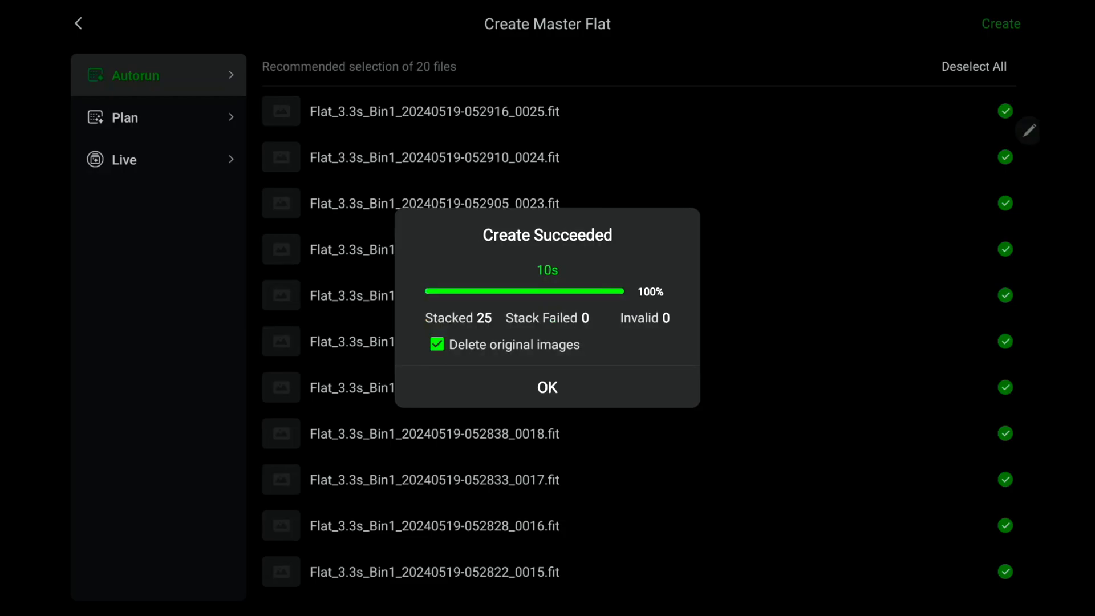
{"action": "left_click", "coordinate": [546, 386]}
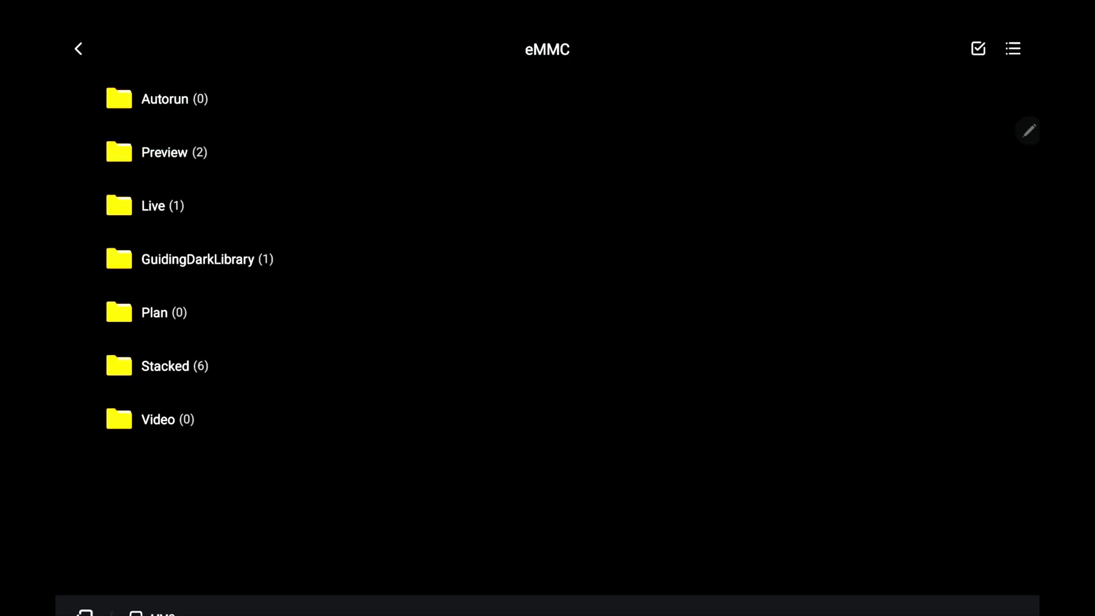
{"action": "left_click", "coordinate": [79, 49]}
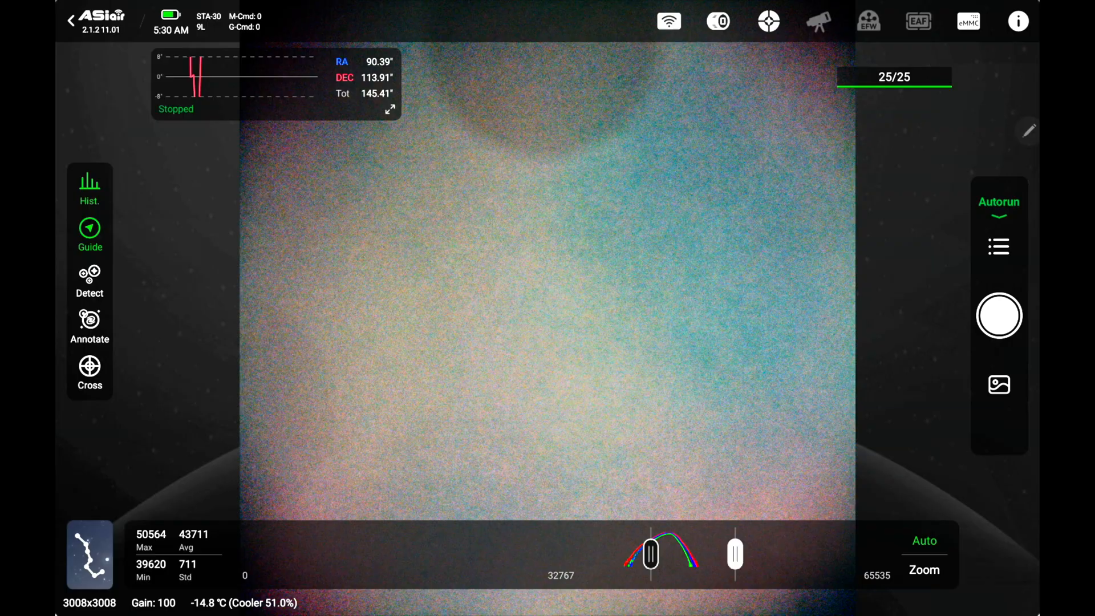